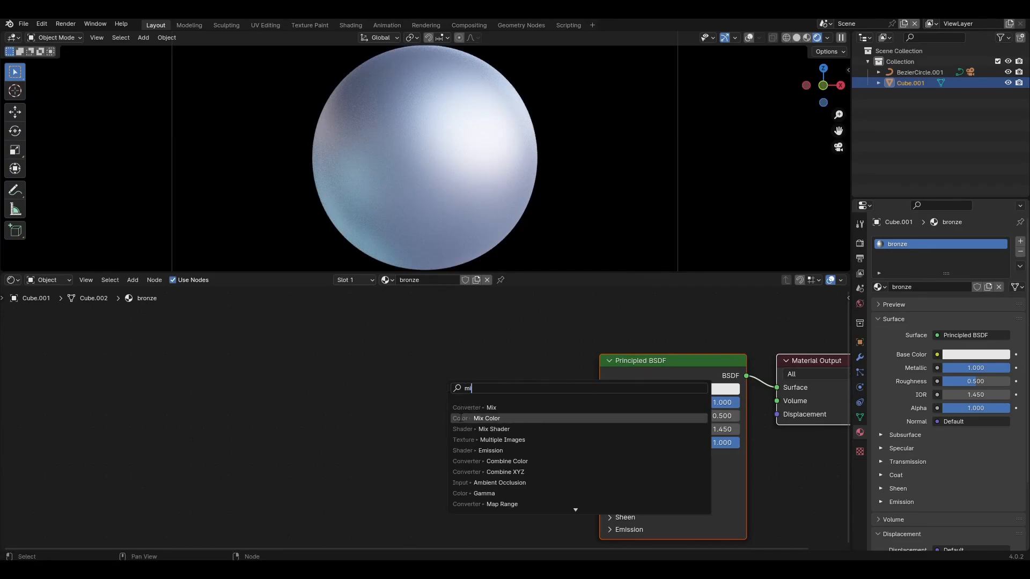
Add Mix Color into Base Color, a Color Ramp into its factor, and a Noise Texture feeding the ramp.
left_click(486, 419)
type("c")
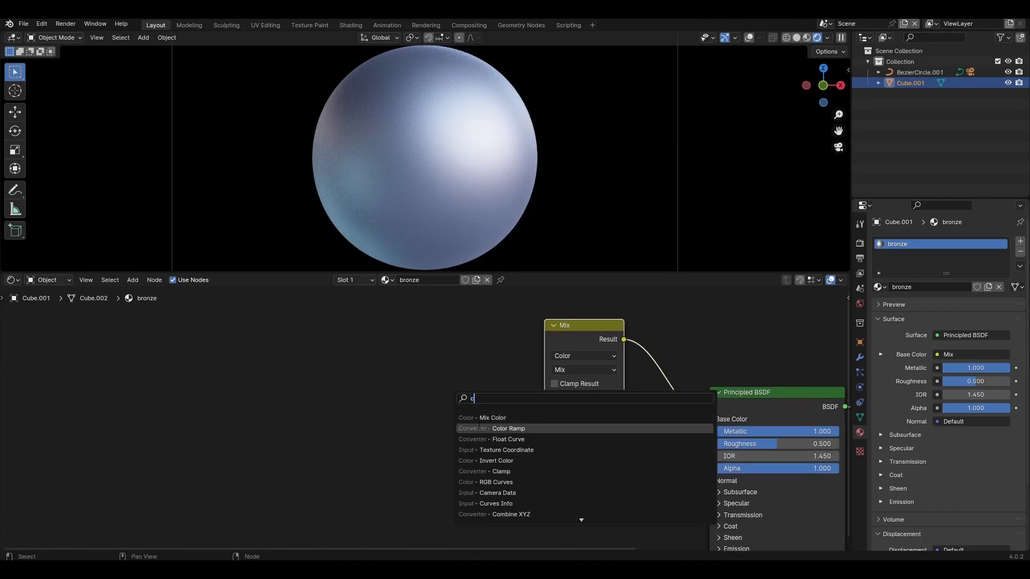
left_click(508, 428)
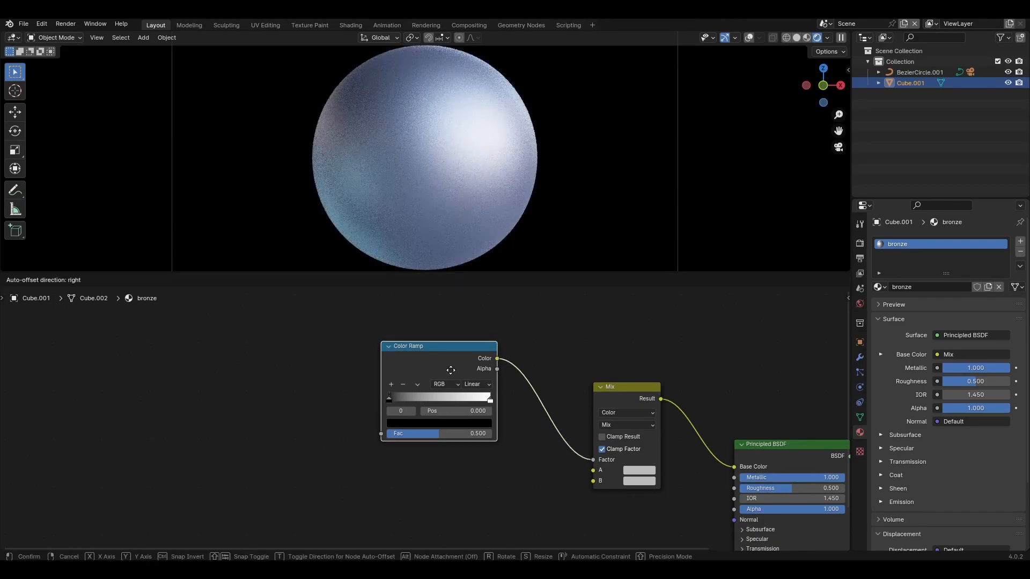
type("no")
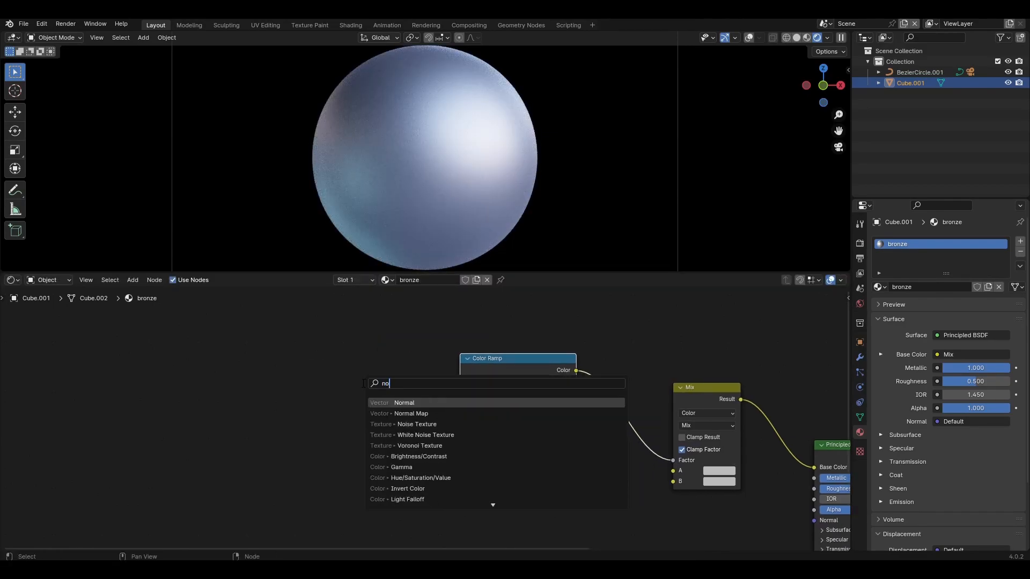
left_click(416, 425)
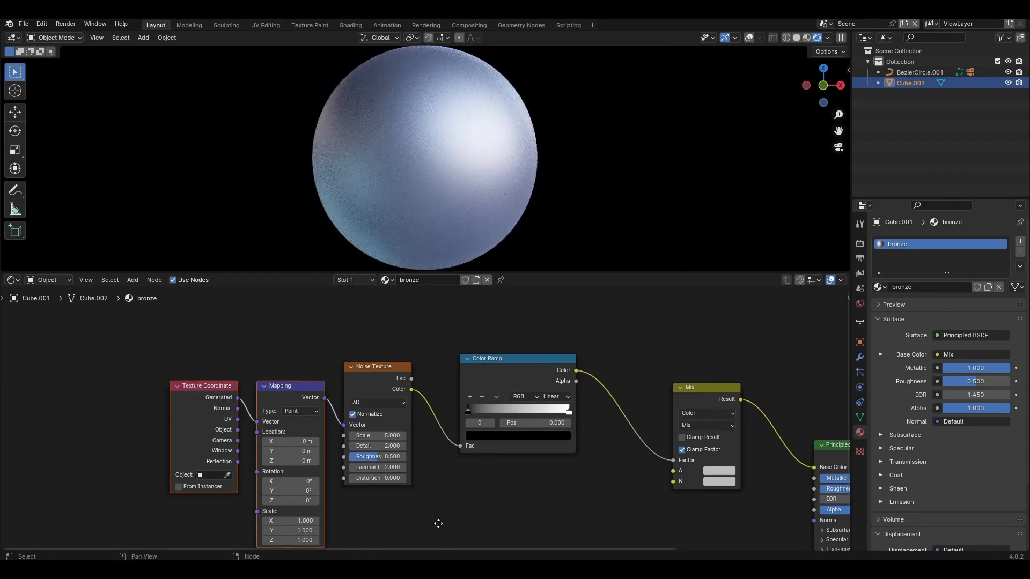
Tune the Noise Texture to scale 1, detail 8, roughness 0.8, distortion 0.6 and shift the ramp's black stop right.
scroll("down", 3)
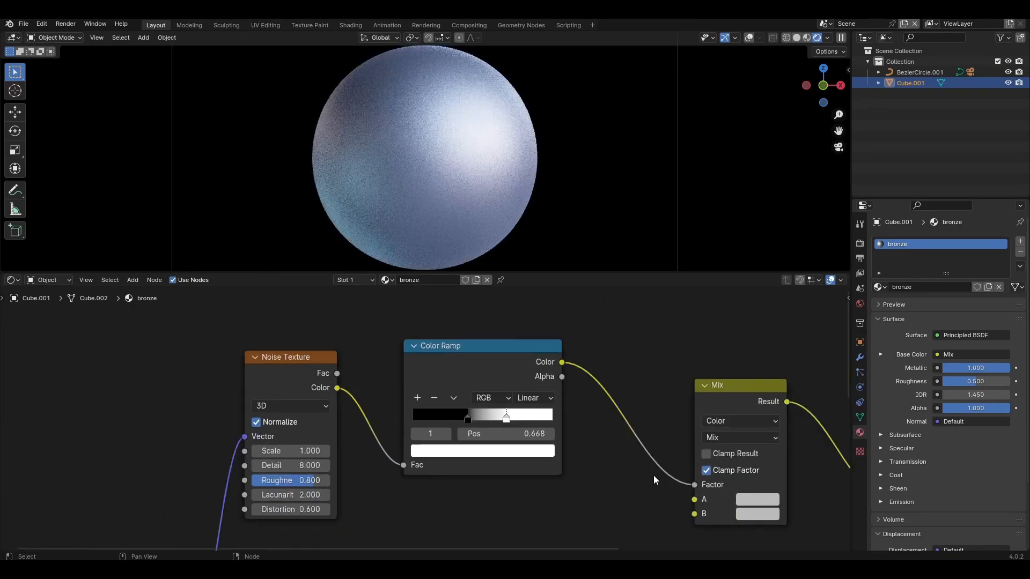
Switch the Mix node to Multiply so the orange and yellow swatches give a bronze tone.
left_click(740, 437)
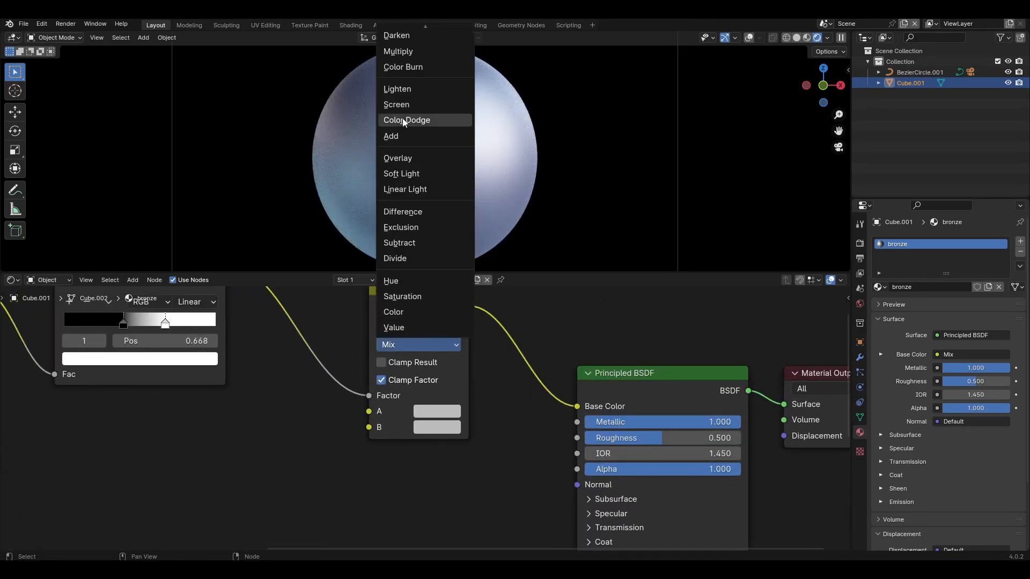
left_click(397, 51)
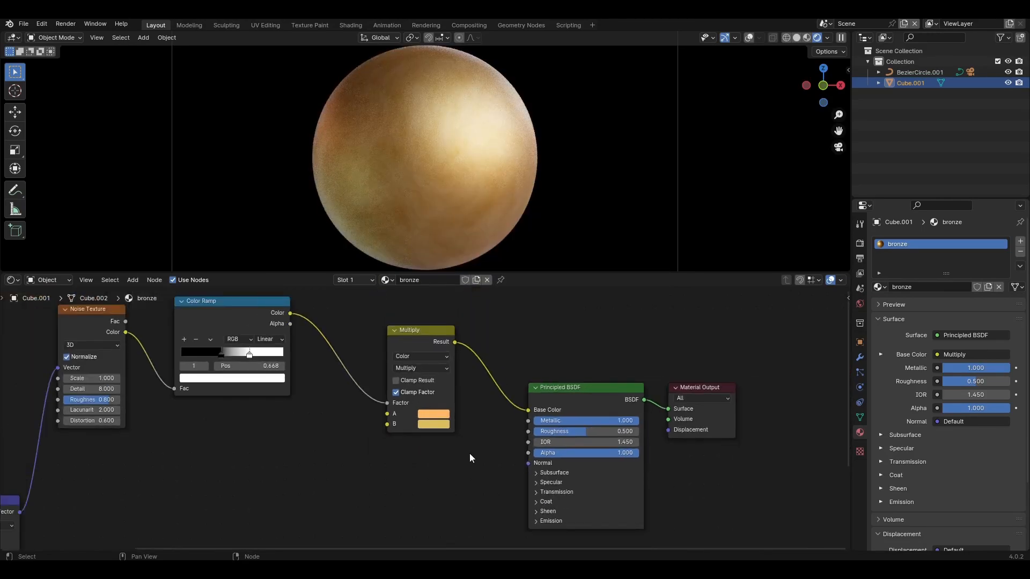
Drive Roughness with a Color Ramp fed by a second Noise Texture at scale 2.7, detail 5, roughness 0.7.
left_click(132, 279)
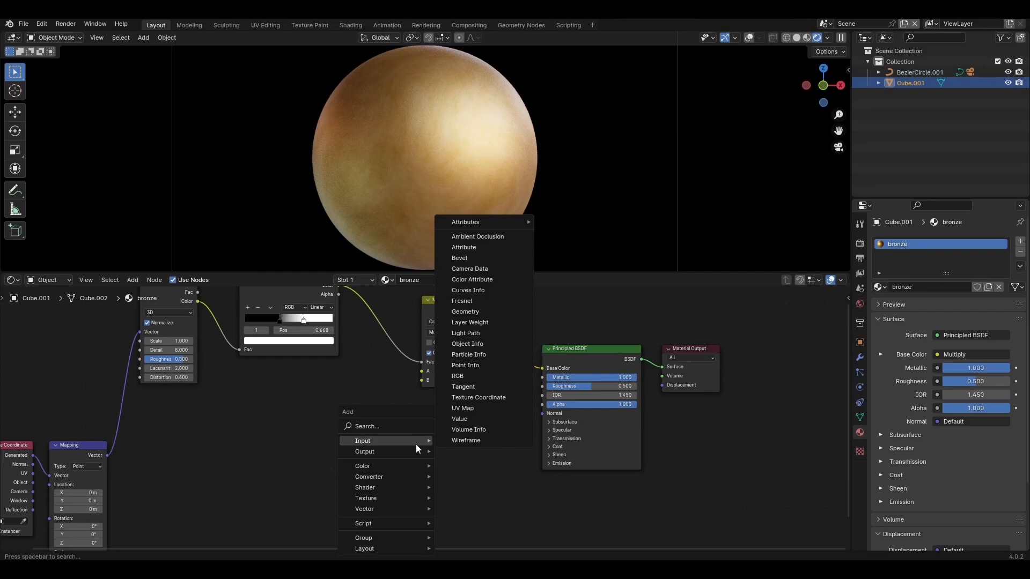
type("colo")
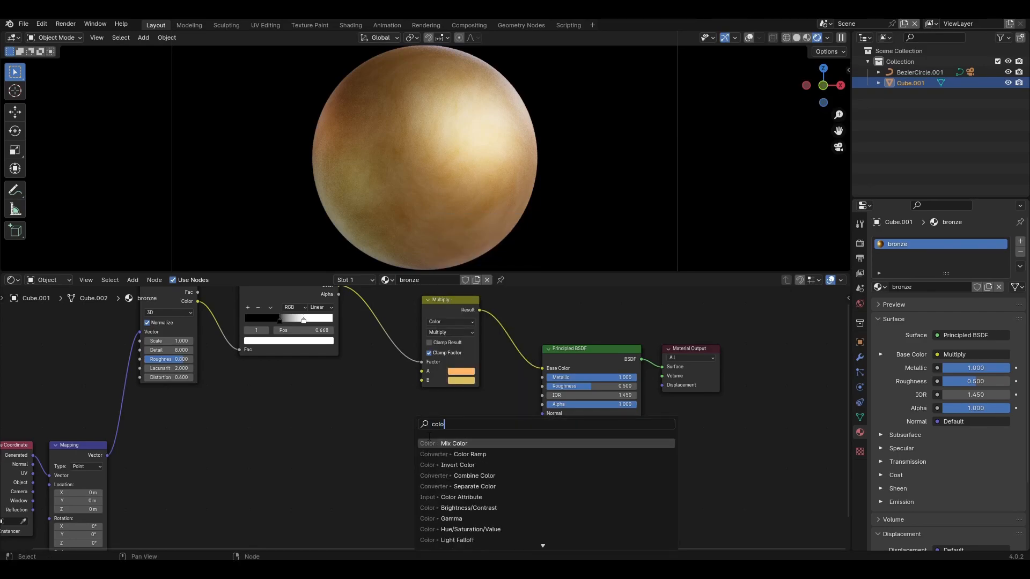
left_click(469, 454)
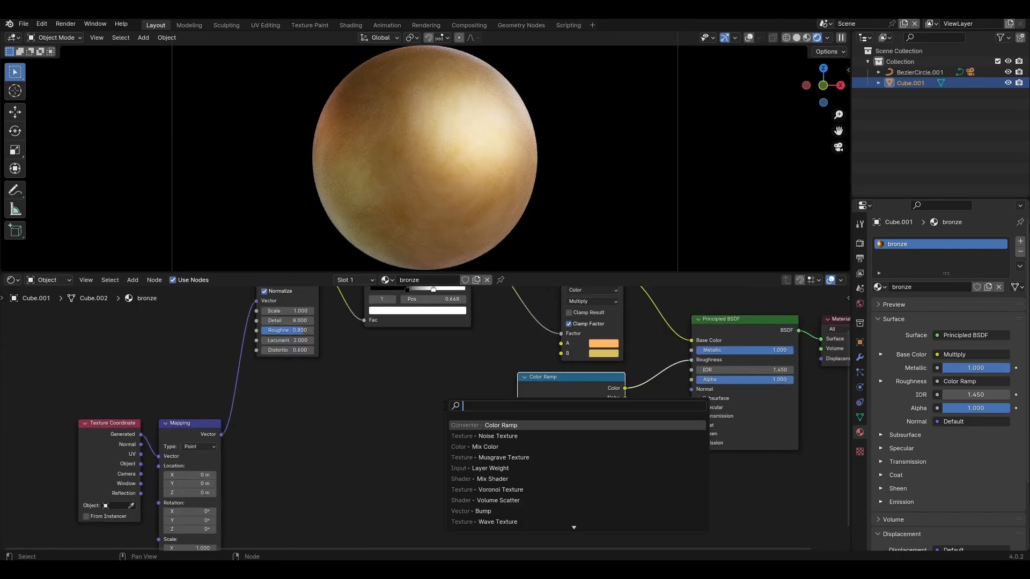
left_click(497, 436)
type("0.7")
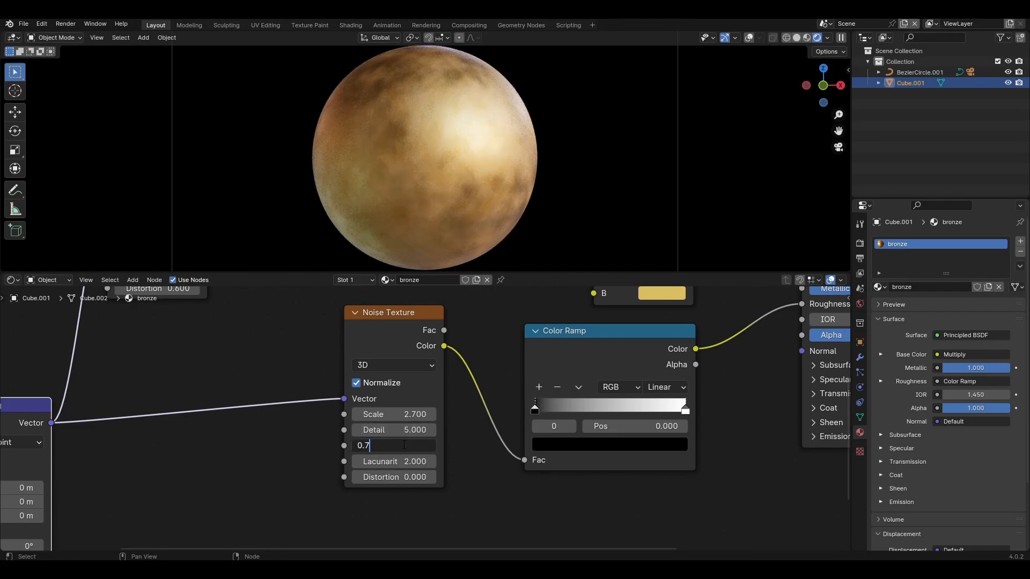
key("Return")
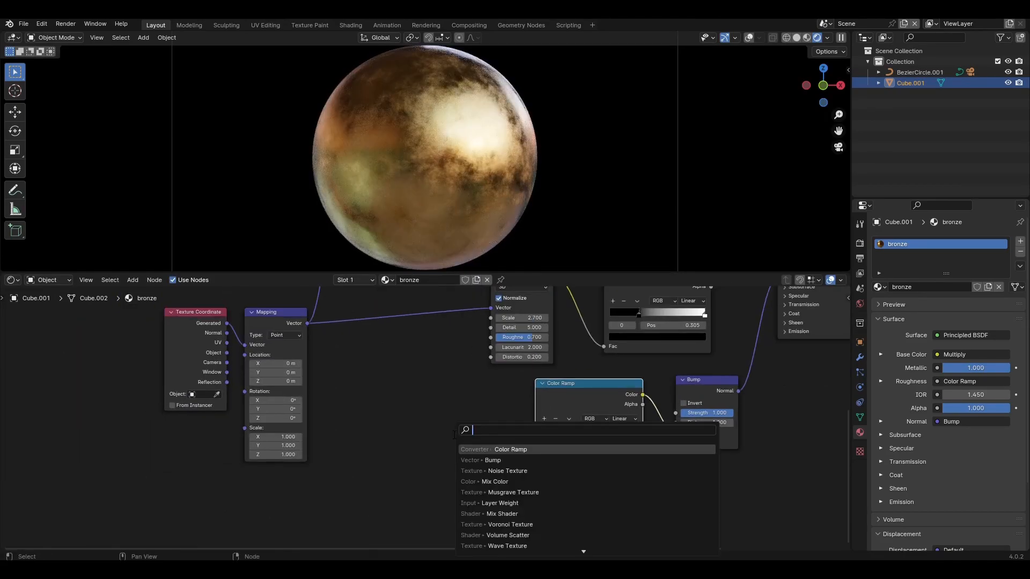
Add a Voronoi Texture feeding a Color Ramp into the Bump height for crack lines.
left_click(515, 525)
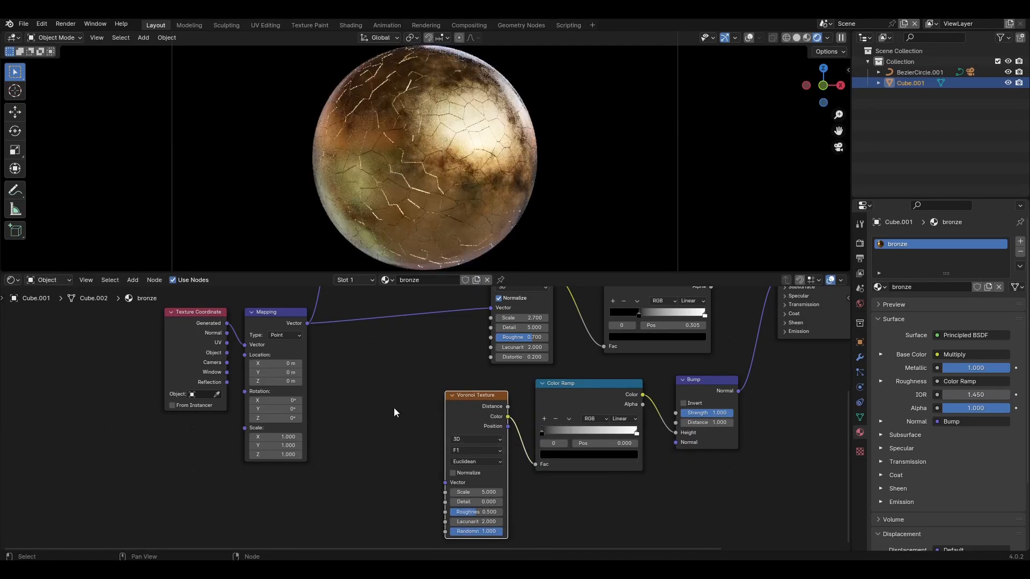